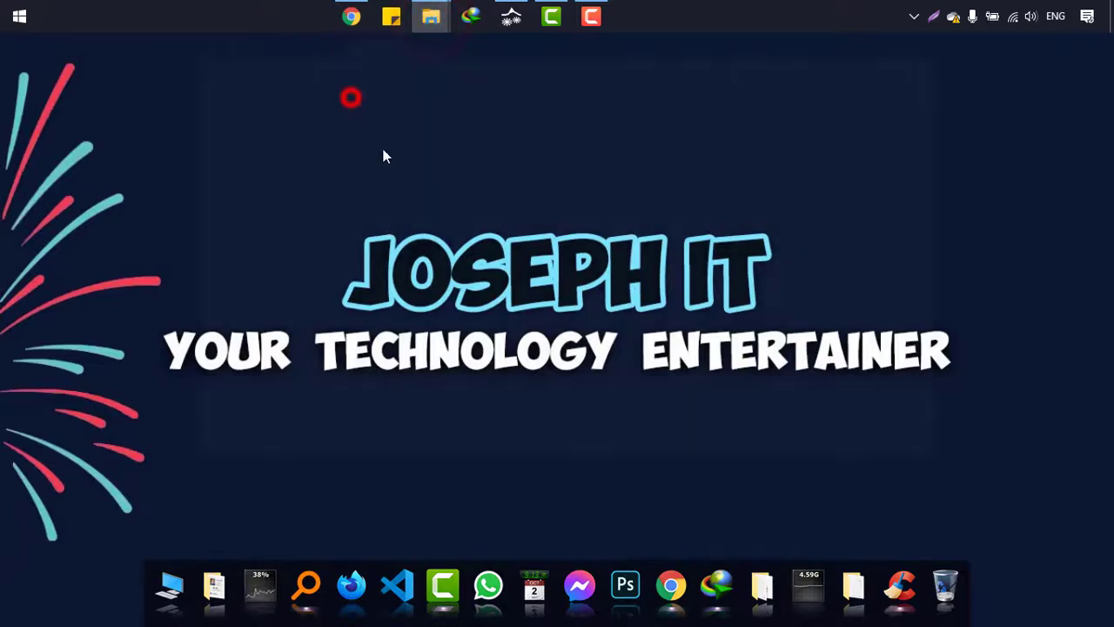
Step: View the Ryzen CPU photos starting from Screenshot_37.png, stepping through them with the Next arrow
click(431, 16)
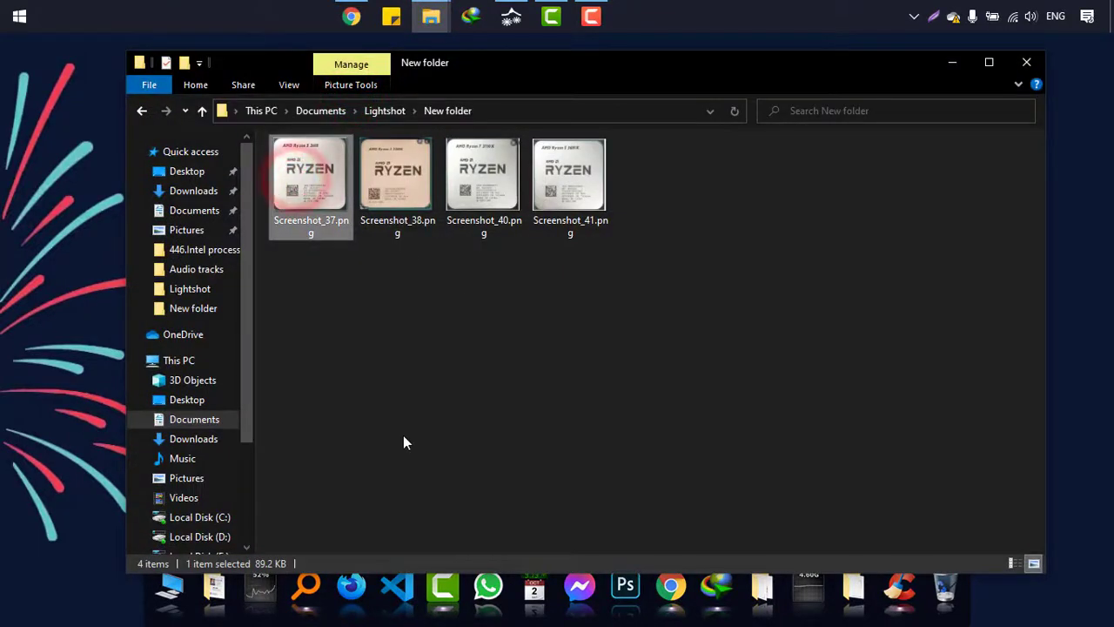
double_click(310, 174)
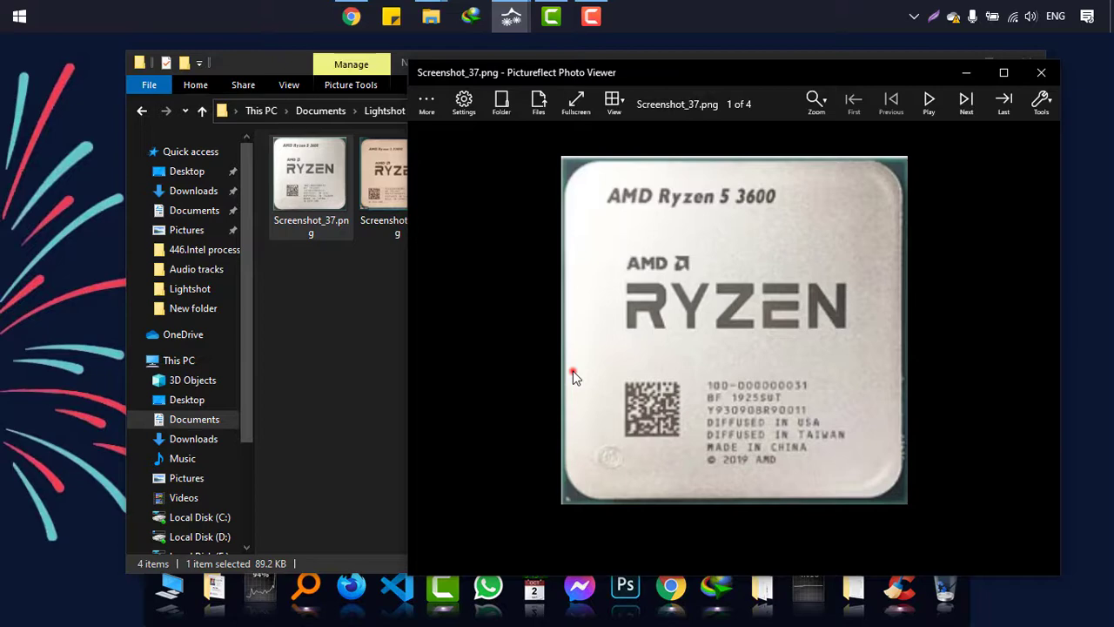
click(965, 98)
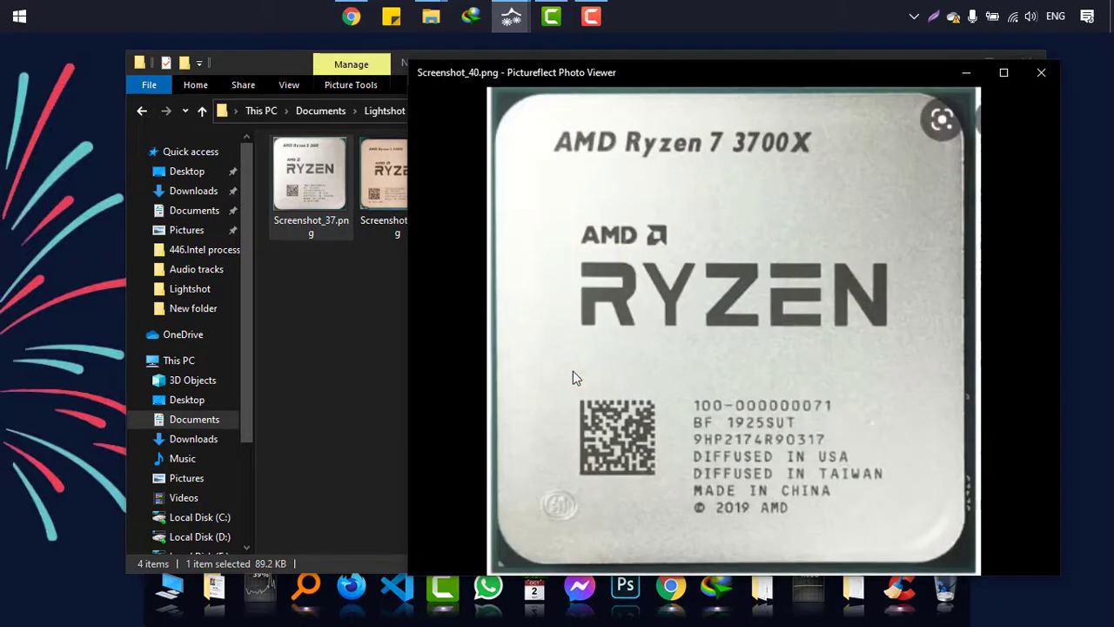
key(right)
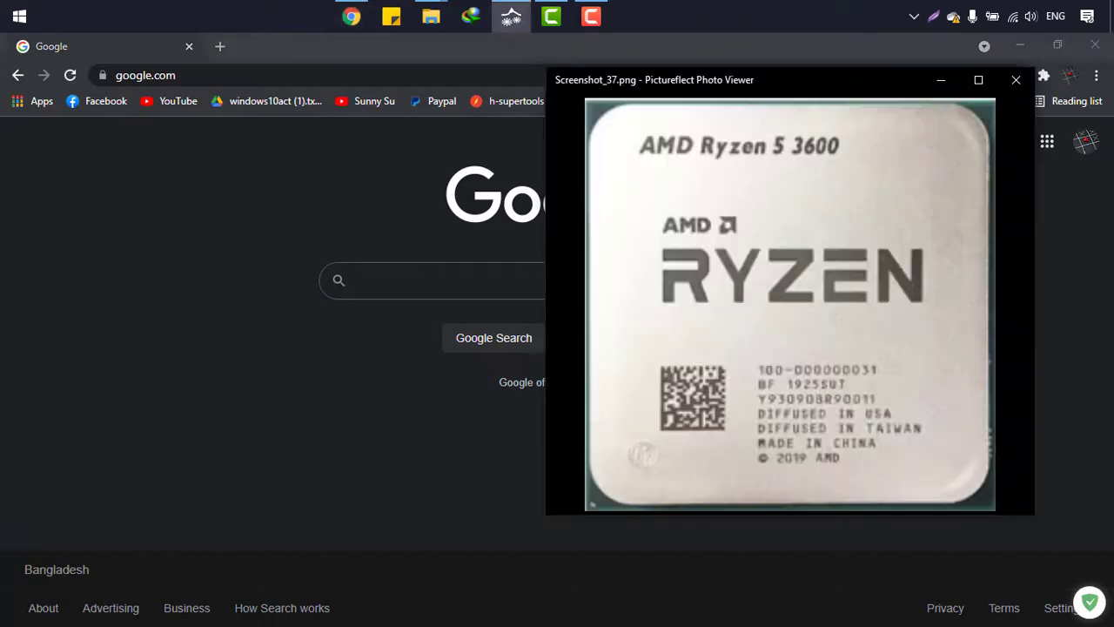
mouse_move(850, 379)
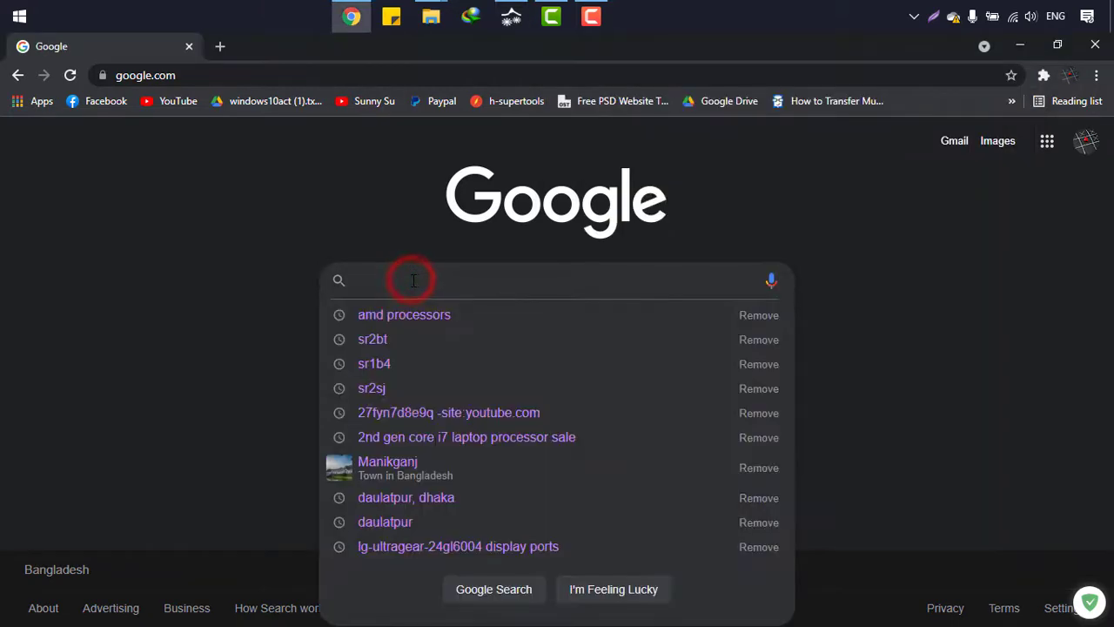
text(100-000000031)
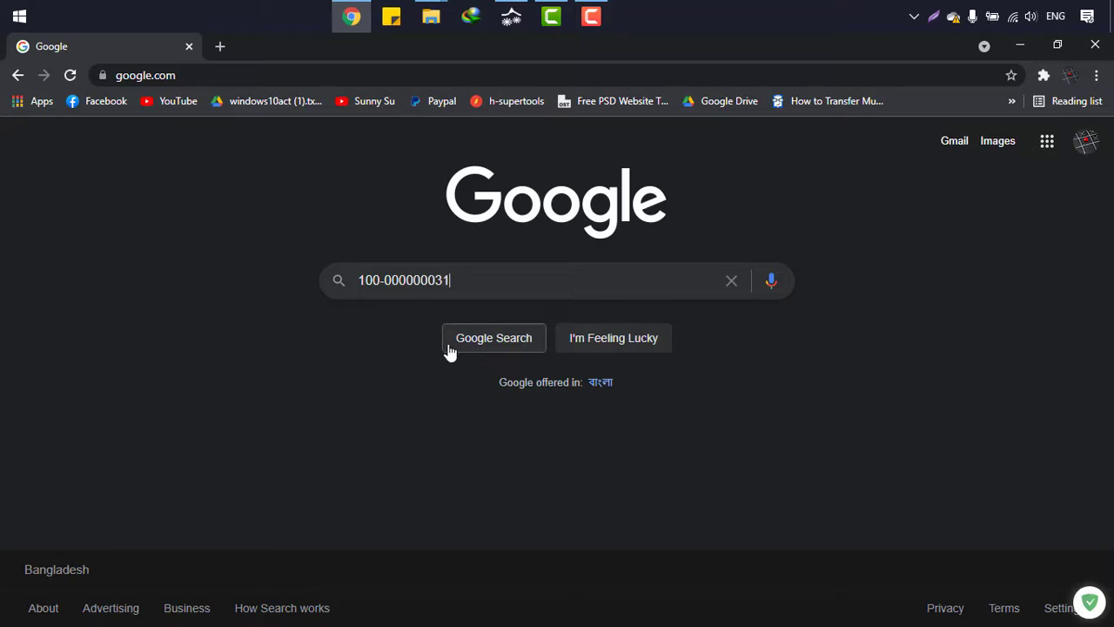
click(494, 338)
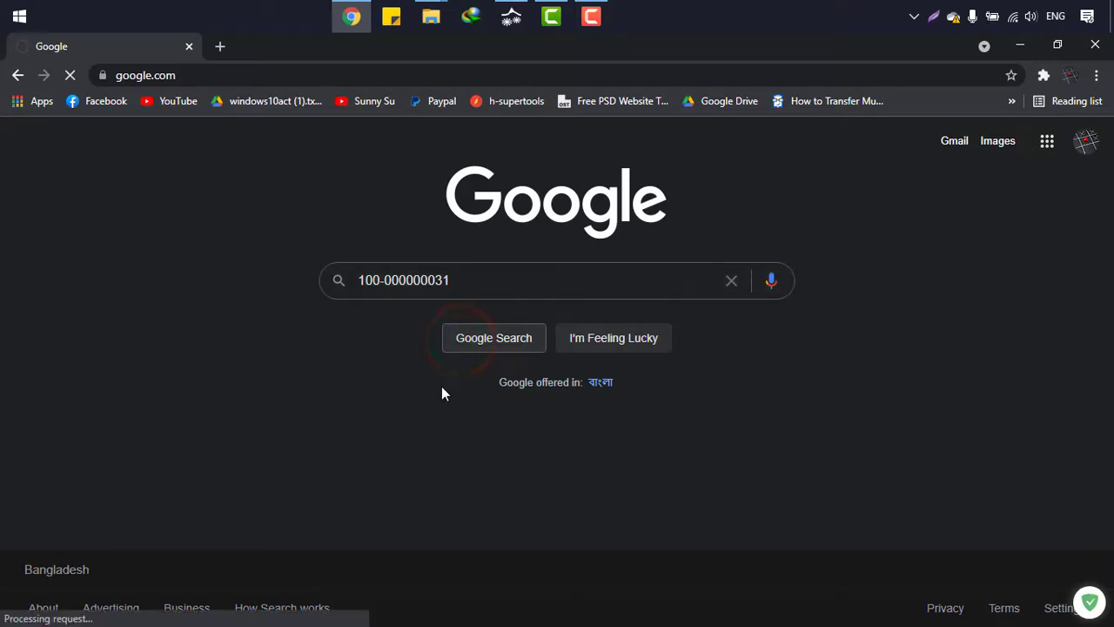
click(495, 337)
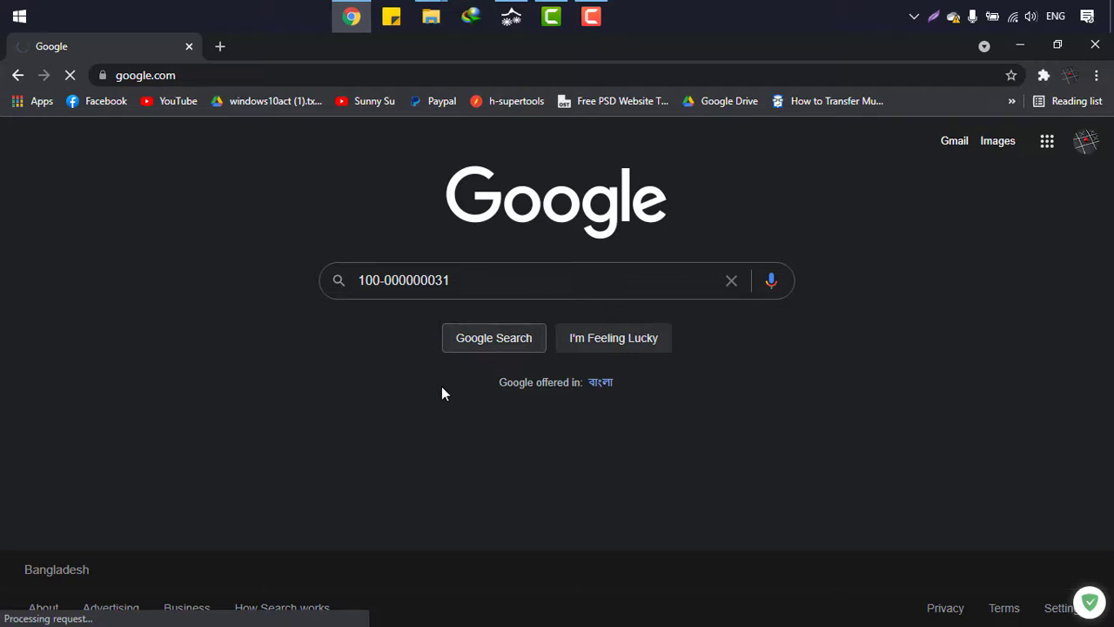
click(495, 338)
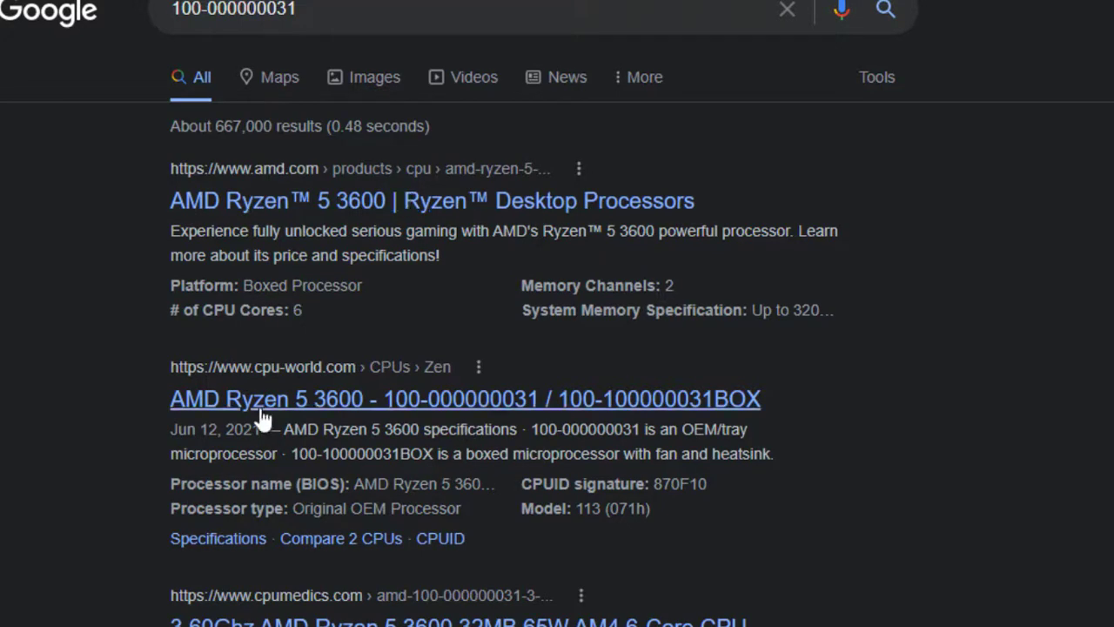
mouse_move(460, 409)
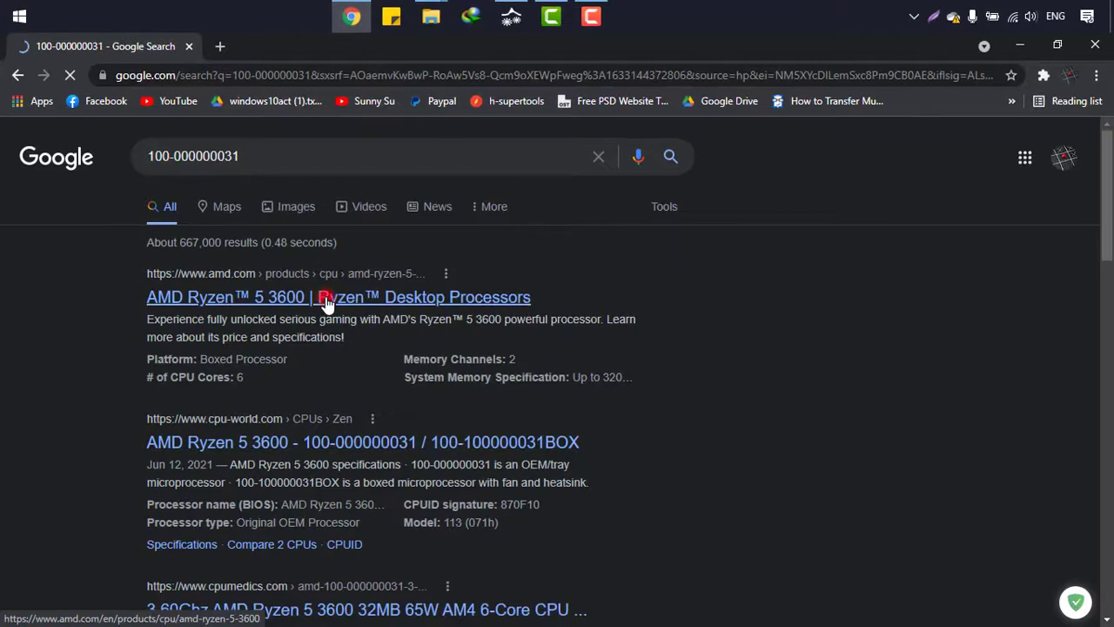
click(338, 296)
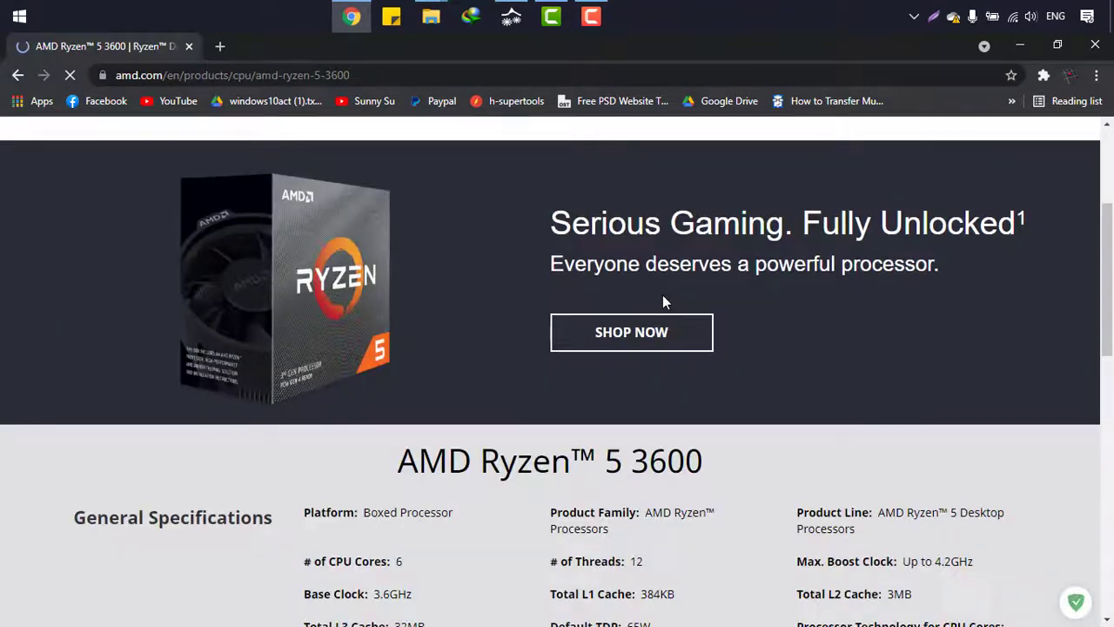
scroll(down, 3)
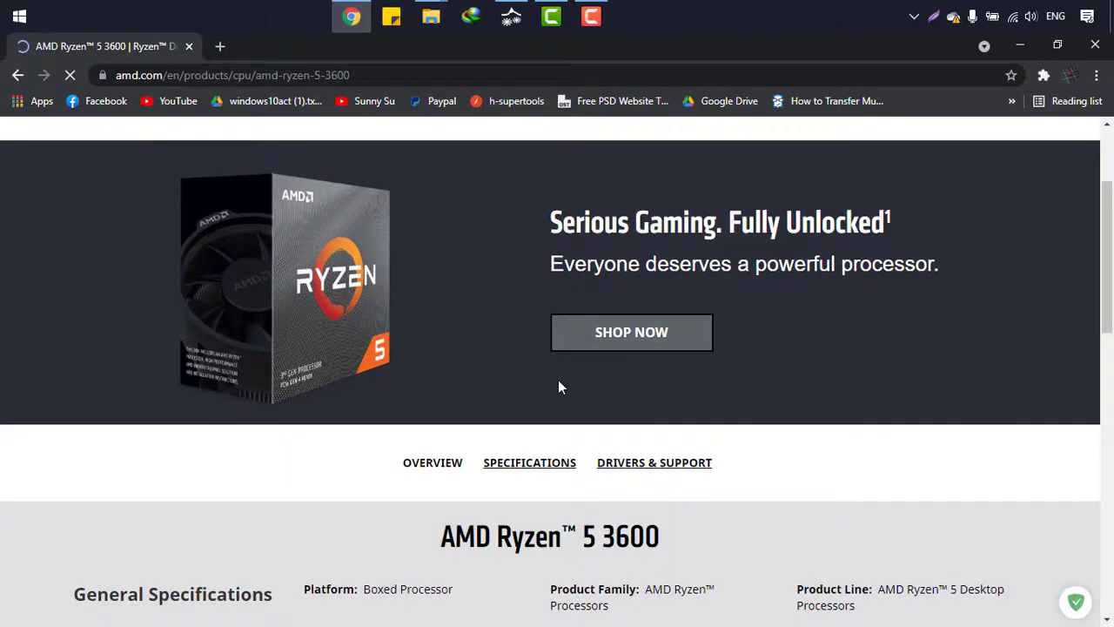
scroll(down, 3)
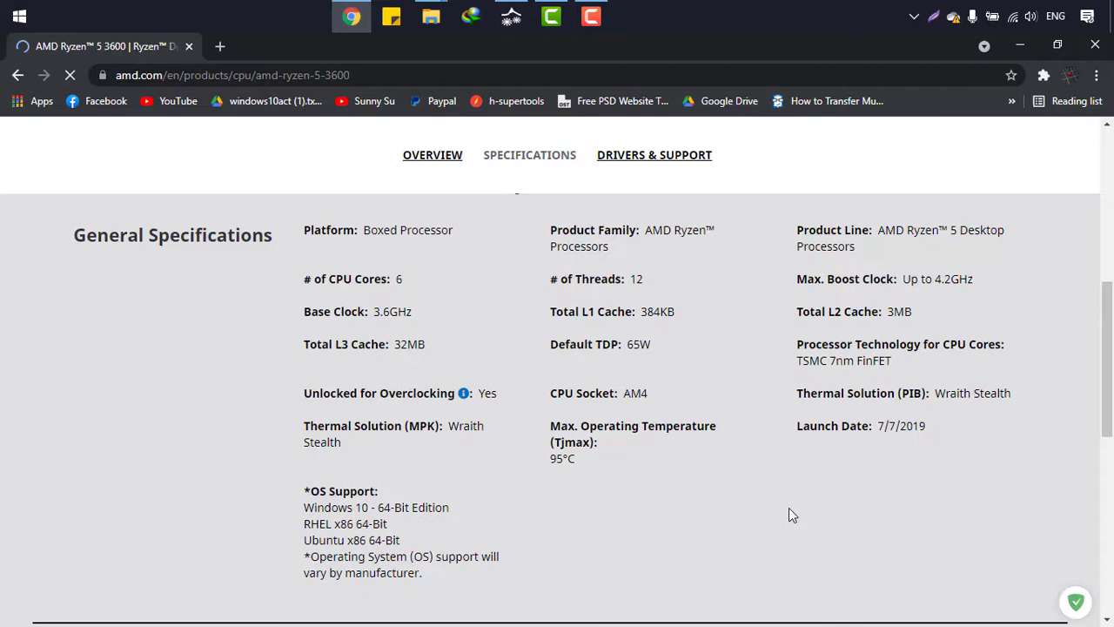
scroll(down, 3)
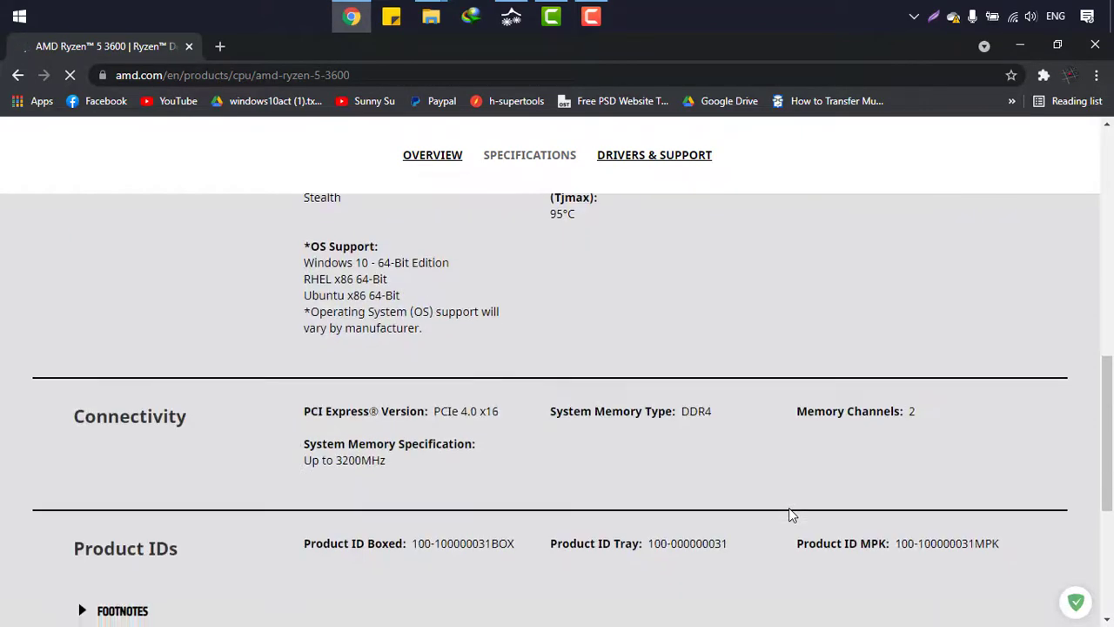
scroll(down, 3)
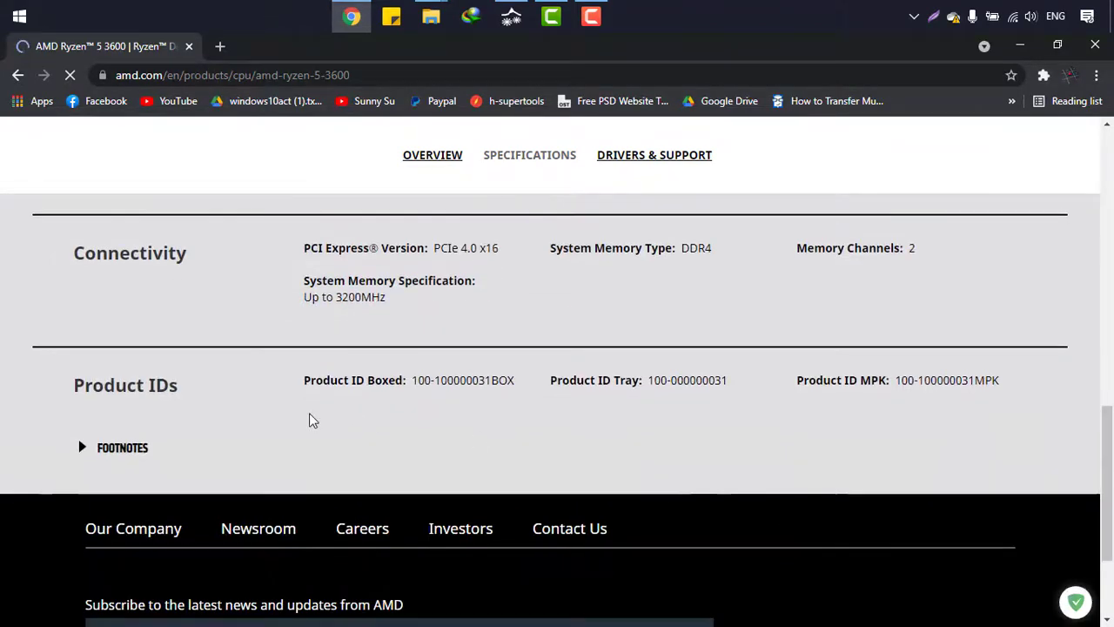
Step: Scroll back up the spec page and return to the Google results
scroll(up, 3)
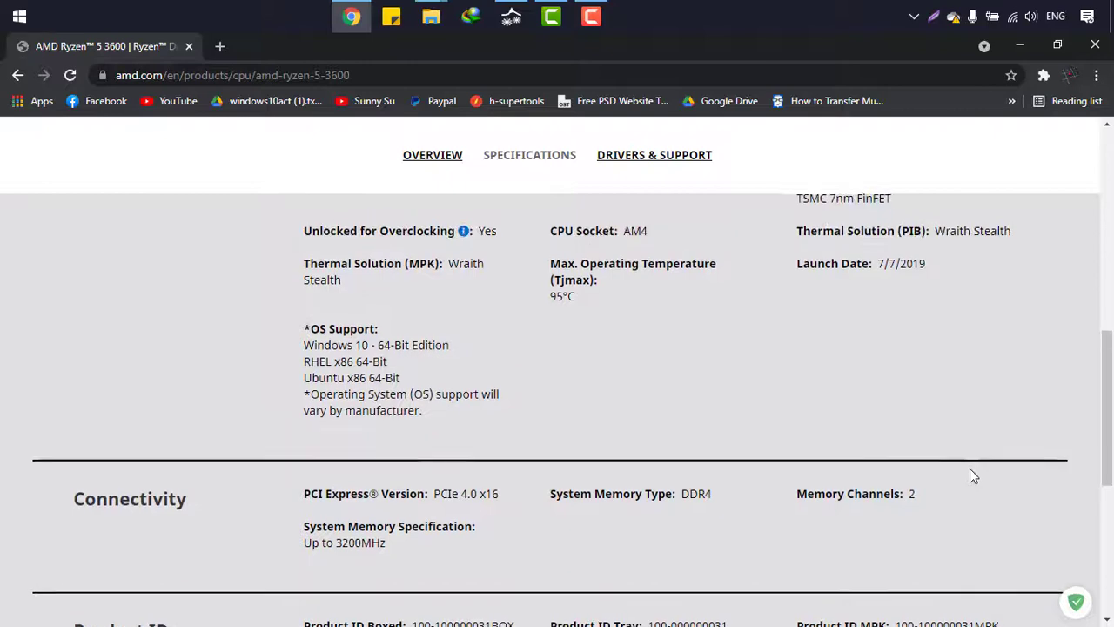
scroll(up, 3)
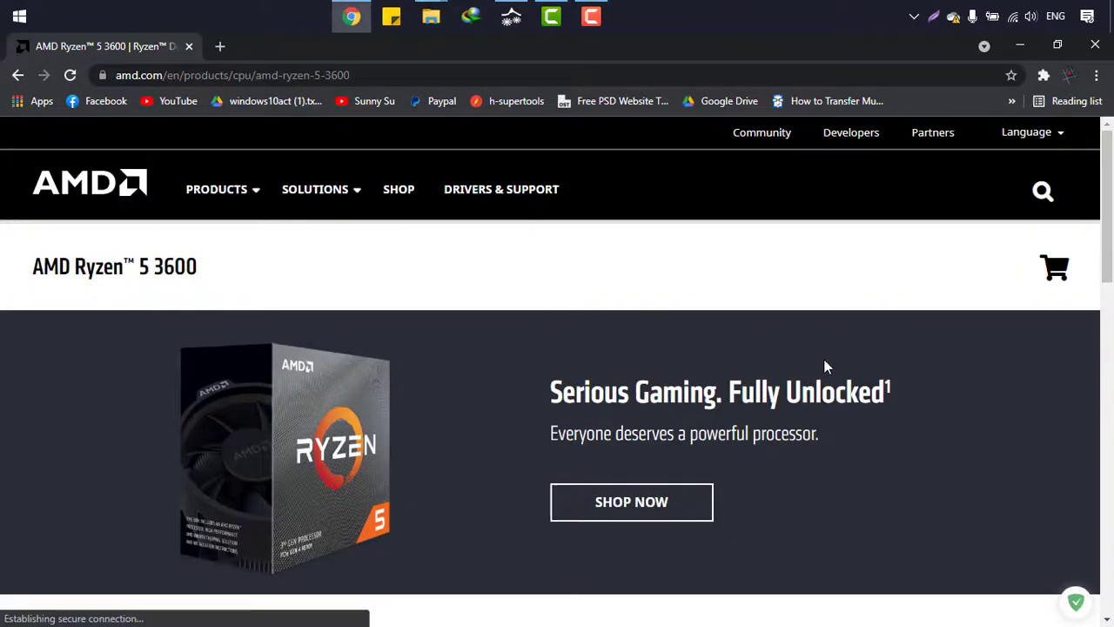
click(17, 75)
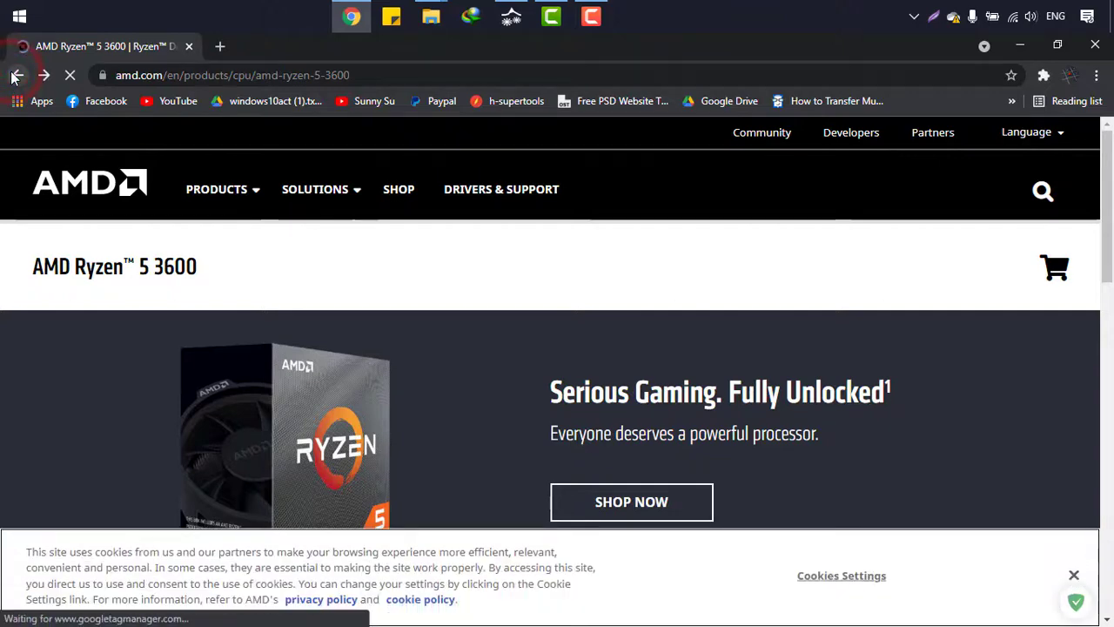
click(15, 75)
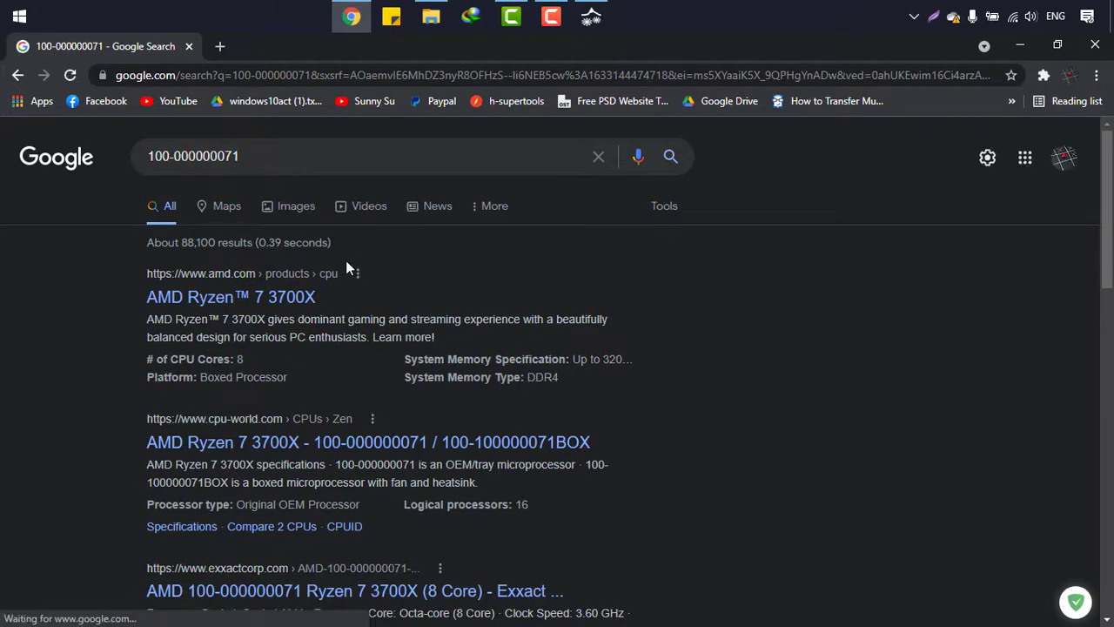
click(230, 296)
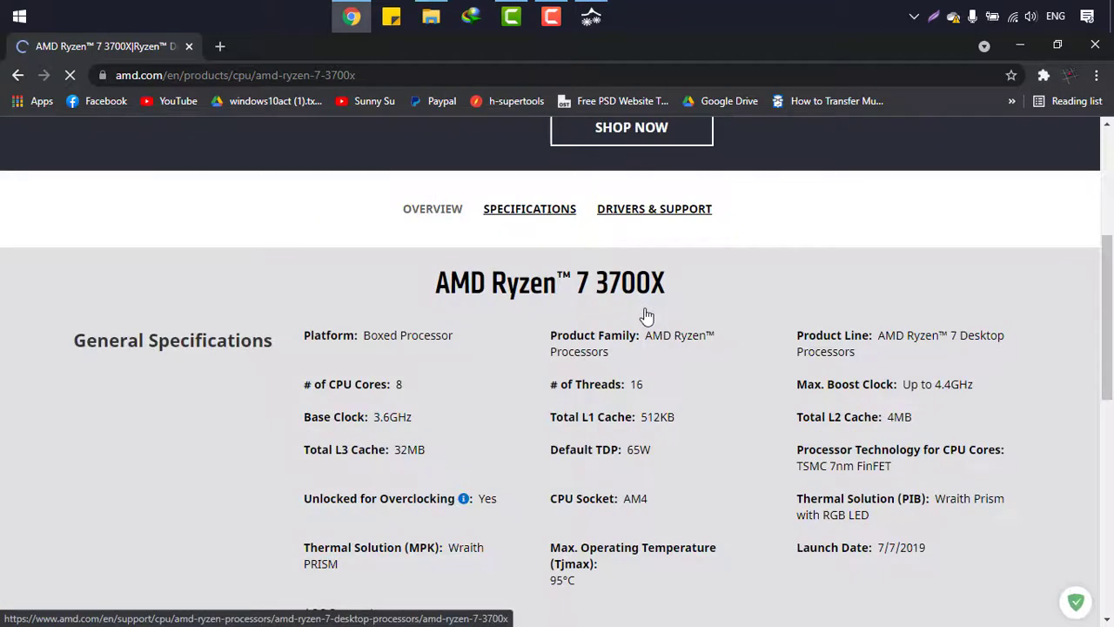
scroll(down, 3)
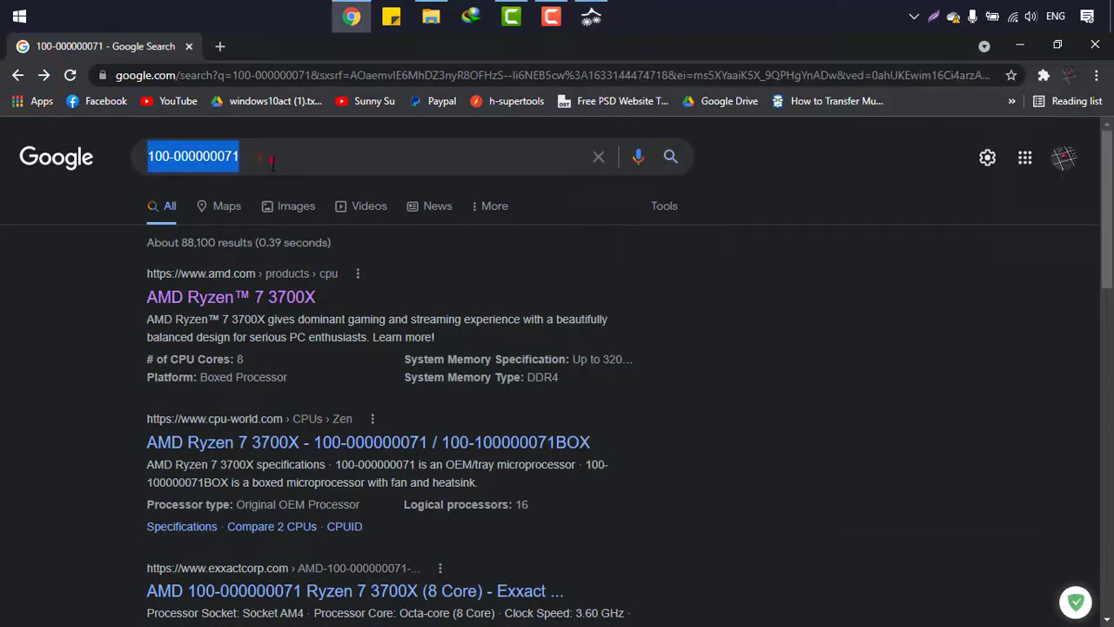
Step: Search YD2200C5M4MFB, read cpu-world's Ryzen 3 2200G specs, then minimise Chrome to the desktop
click(592, 16)
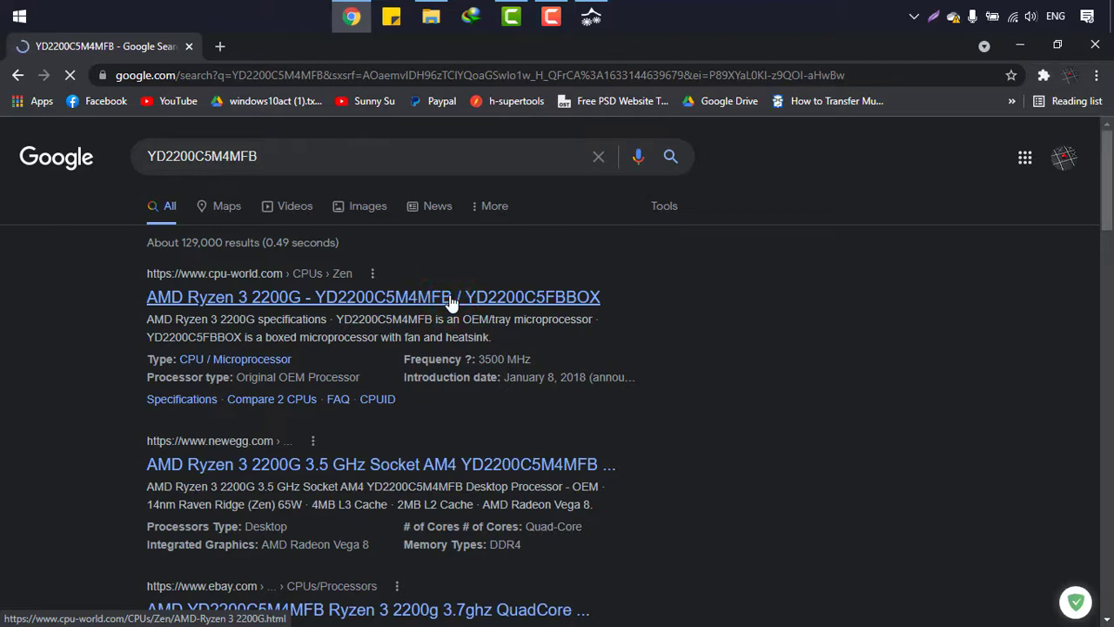
mouse_move(280, 310)
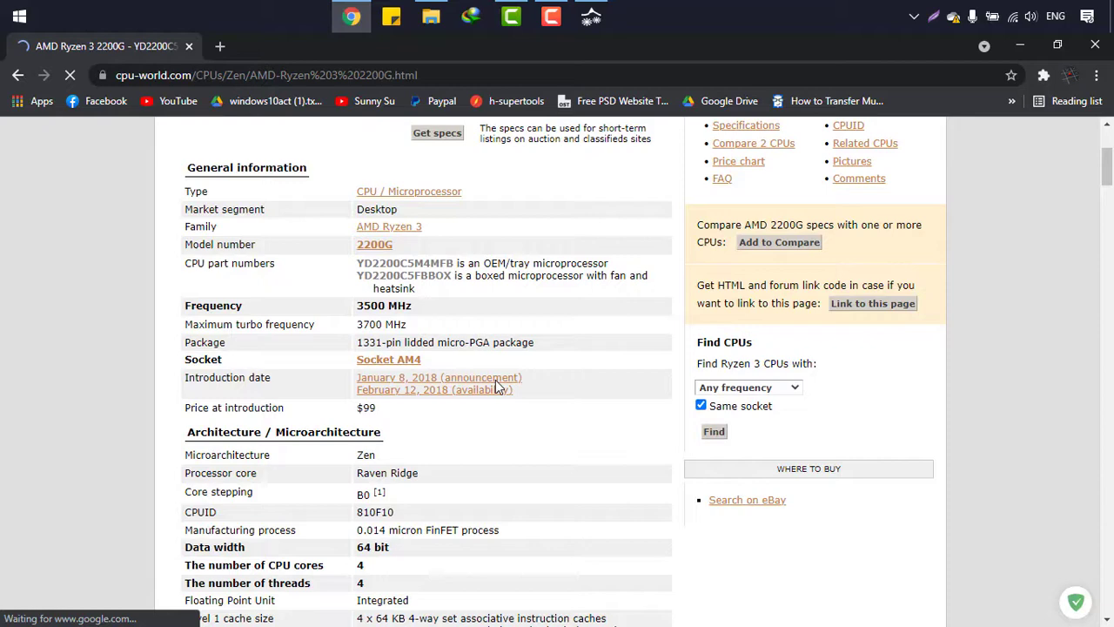
scroll(down, 3)
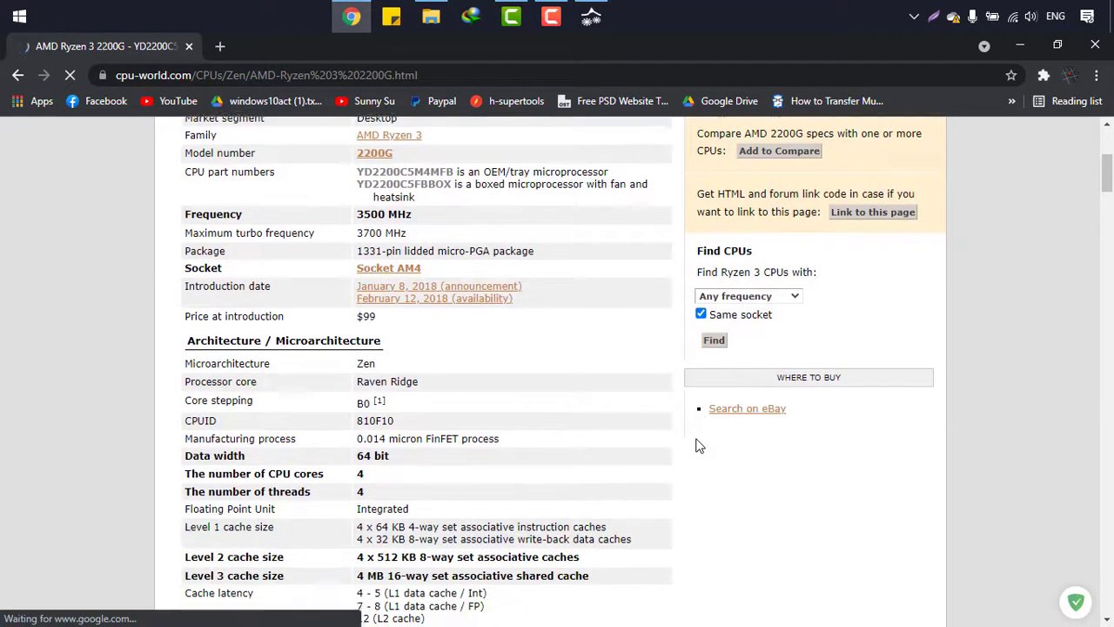
scroll(down, 3)
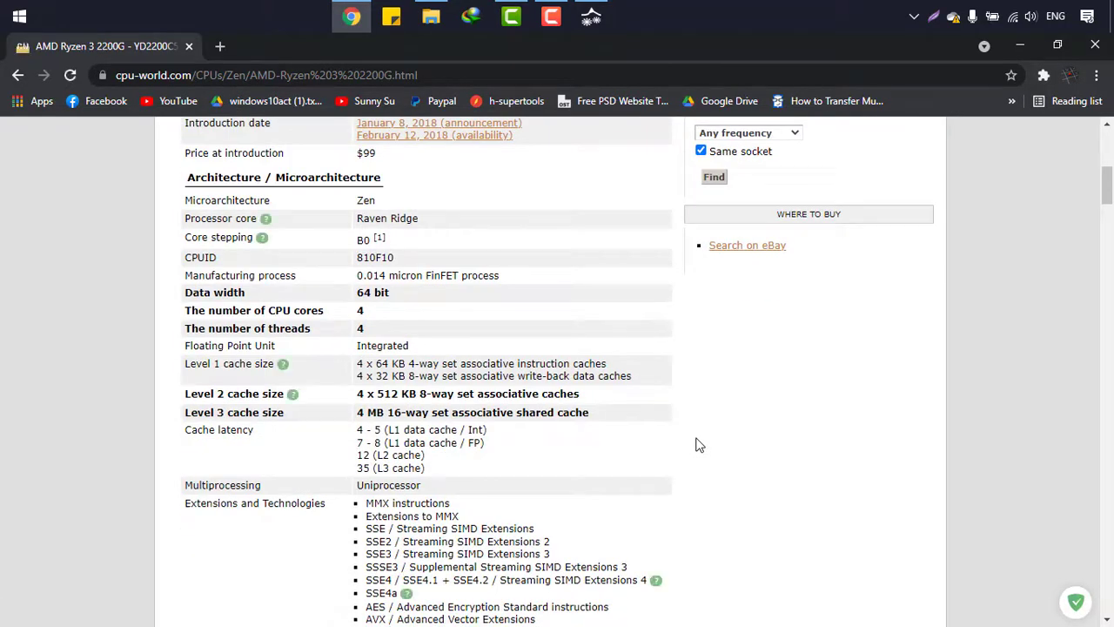
scroll(down, 3)
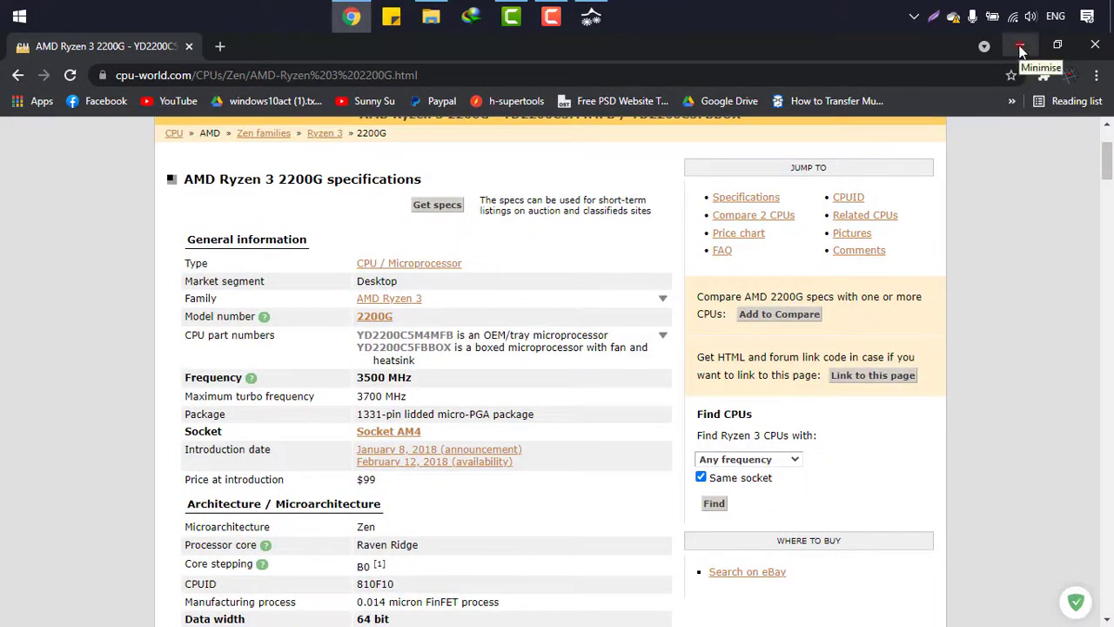
click(1020, 45)
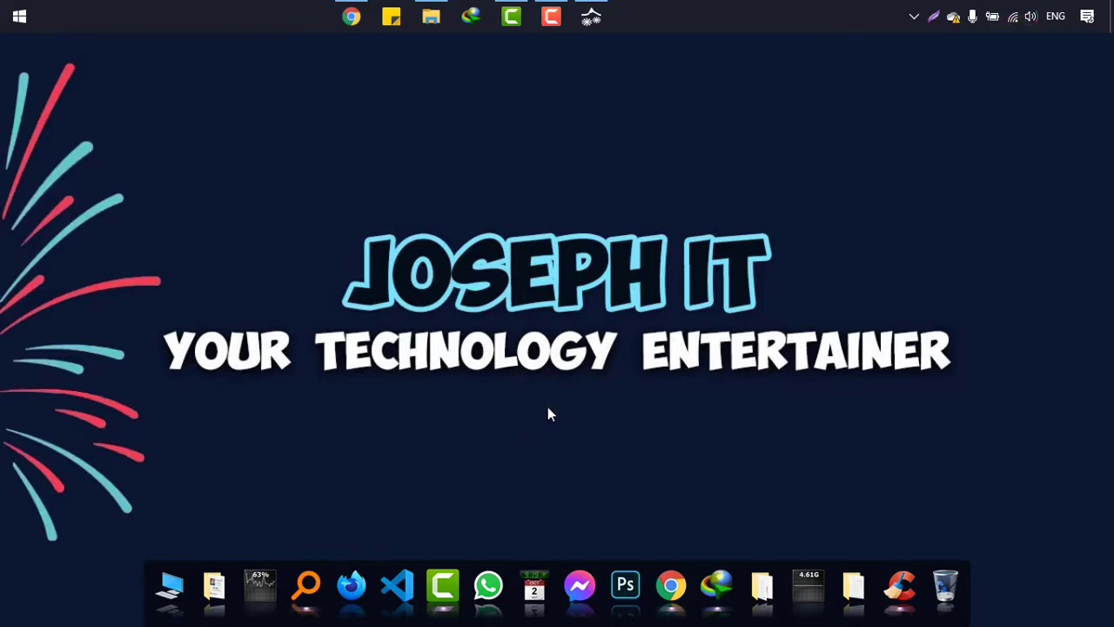